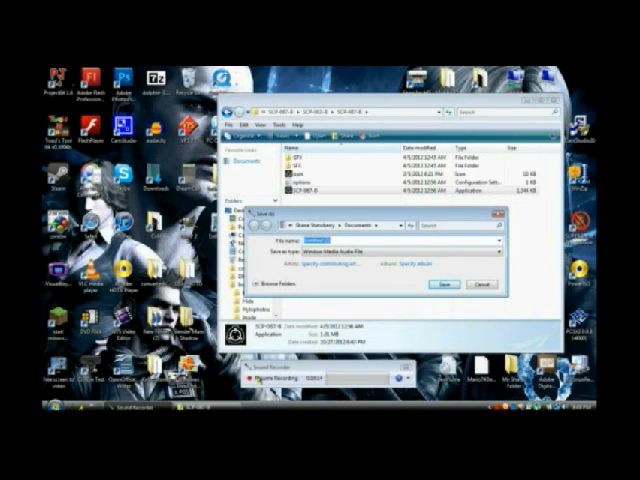
{"action": "type", "text": "SCP"}
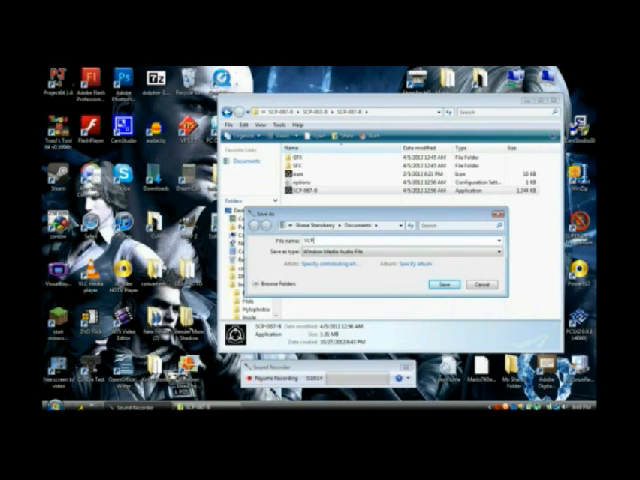